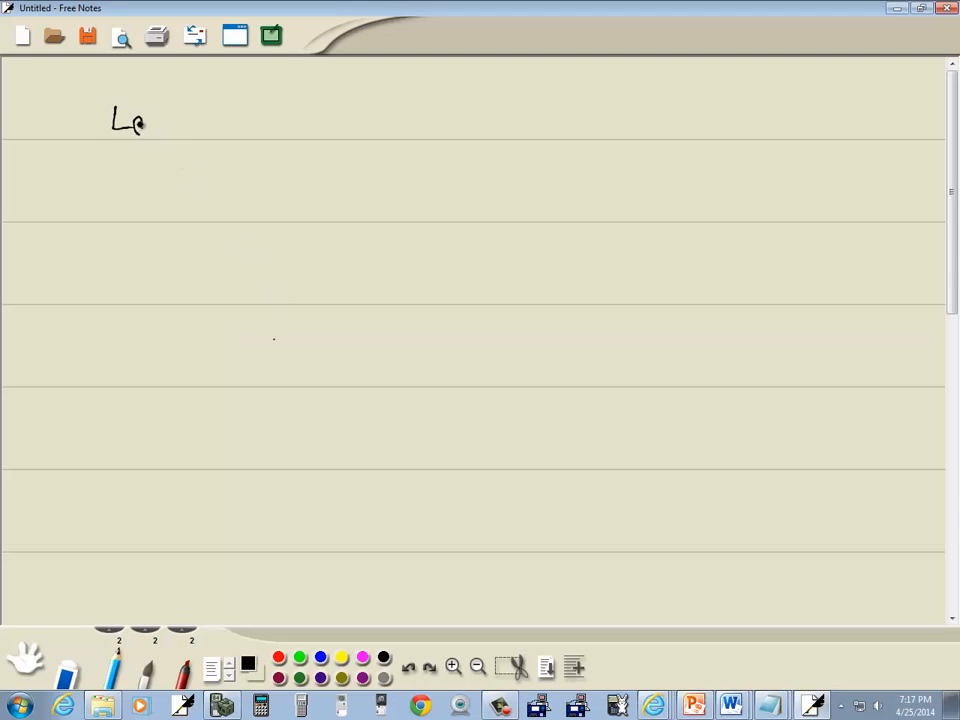
- Handwrite log₃(1/4) = ln(1/4) over a fraction bar with ln 3 as denominator
{"action": "left_click_drag", "start_coordinate": [144, 124], "coordinate": [180, 136]}
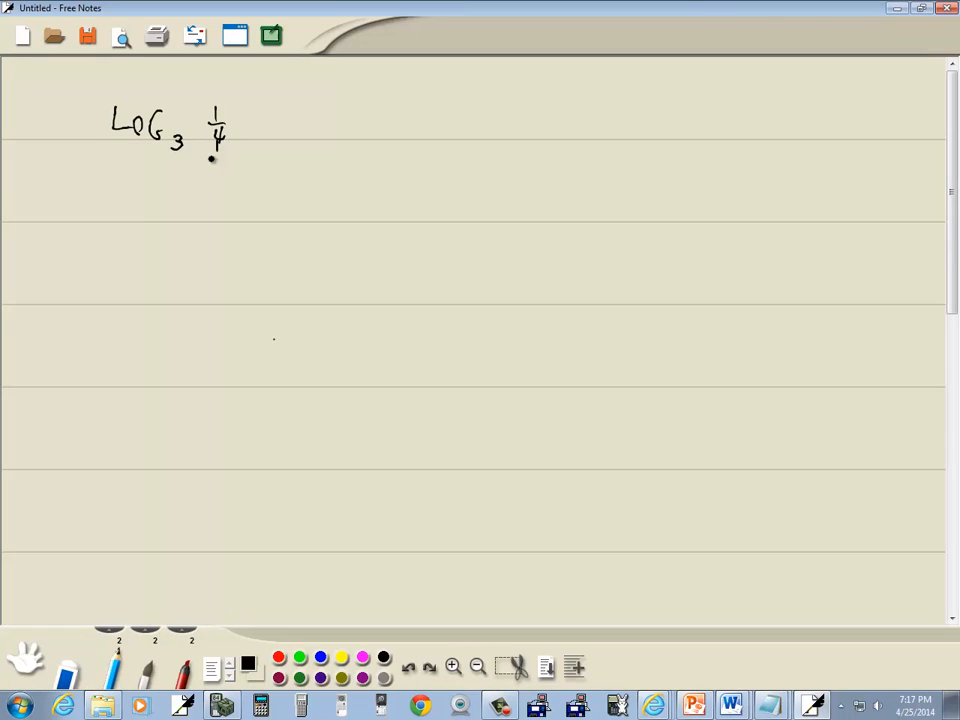
{"action": "left_click_drag", "start_coordinate": [110, 216], "coordinate": [180, 218]}
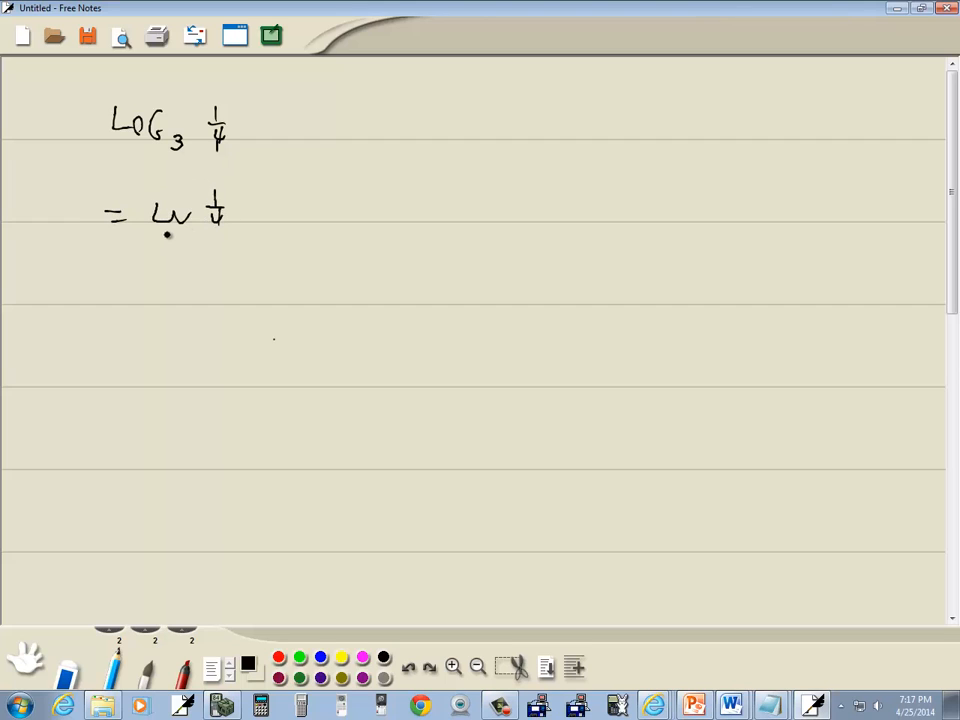
{"action": "left_click_drag", "start_coordinate": [160, 244], "coordinate": [236, 244]}
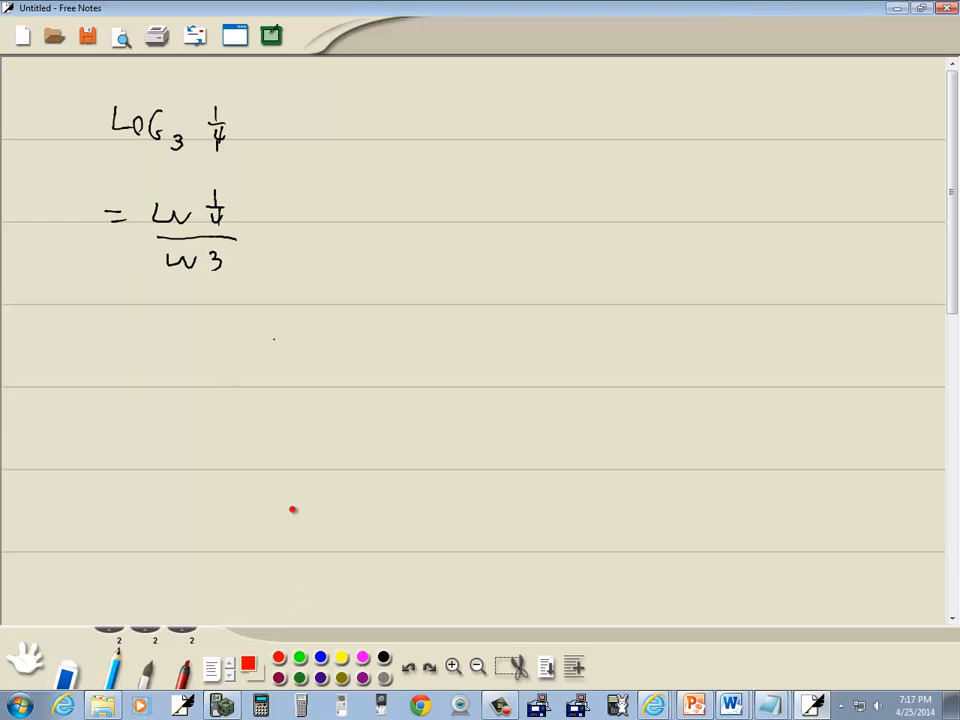
- Circle the 3 and 1/4 in red and arrow the 1/4 into the ln(1/4) numerator
{"action": "left_click_drag", "start_coordinate": [216, 104], "coordinate": [216, 156]}
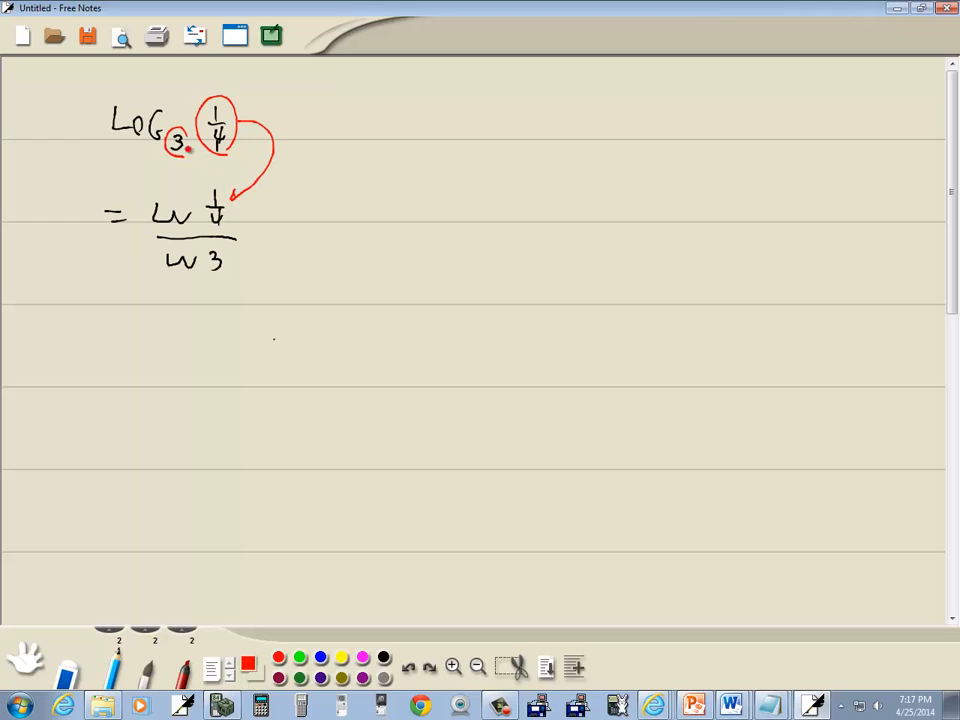
{"action": "left_click_drag", "start_coordinate": [176, 150], "coordinate": [230, 284]}
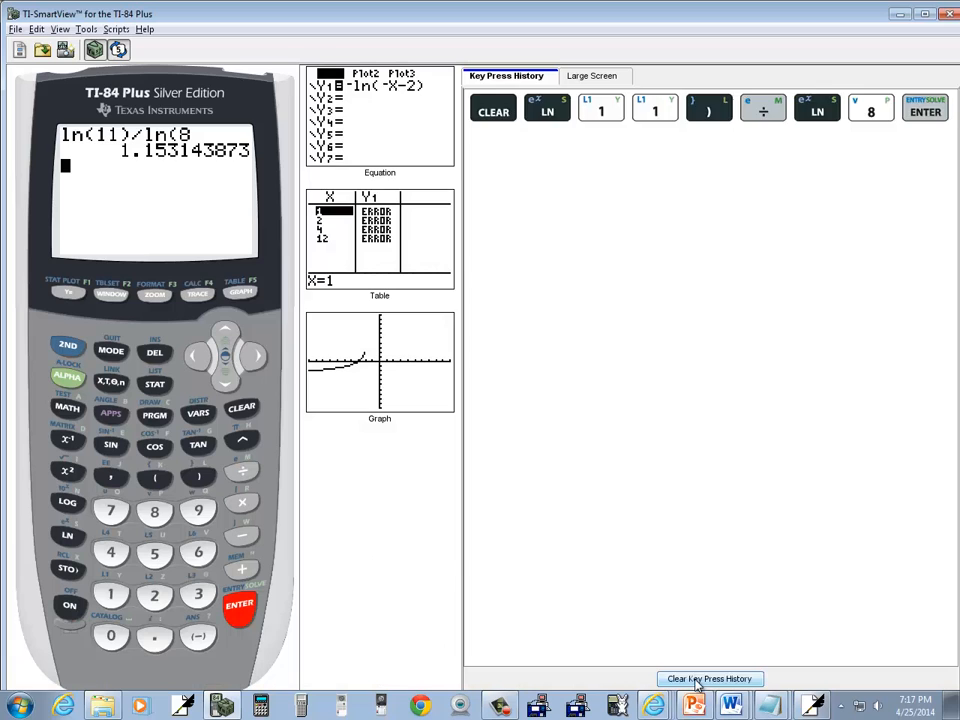
- Clear the old ln(11)/ln(8) entry and evaluate ln(1/4)/ln(3) = -1.261859507
{"action": "left_click", "coordinate": [708, 678]}
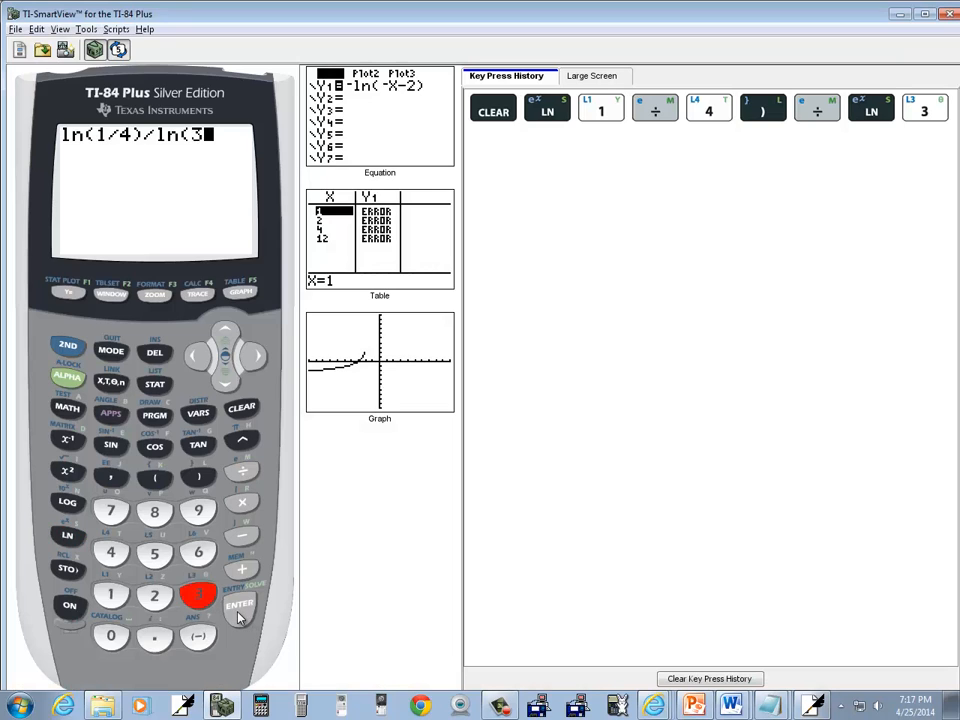
{"action": "left_click", "coordinate": [240, 604]}
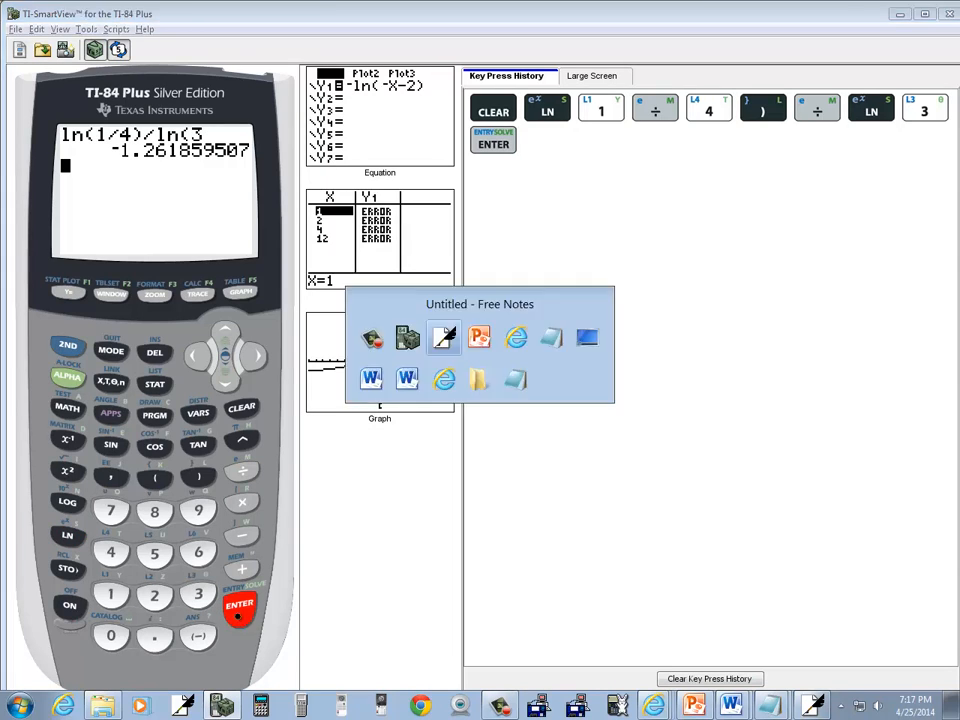